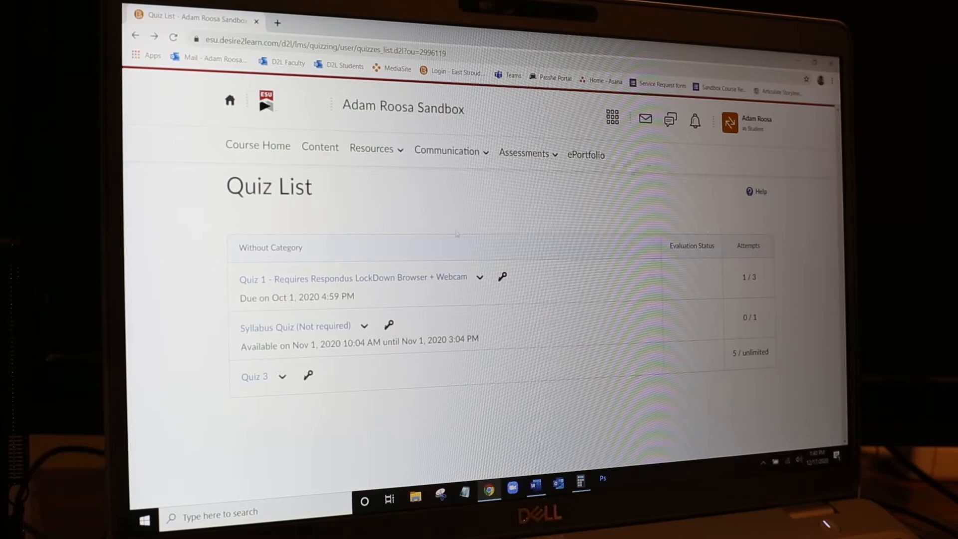
Step: Download the LockDown Browser installer from Quiz 1's Respondus page via INSTALL NOW
left_click(353, 279)
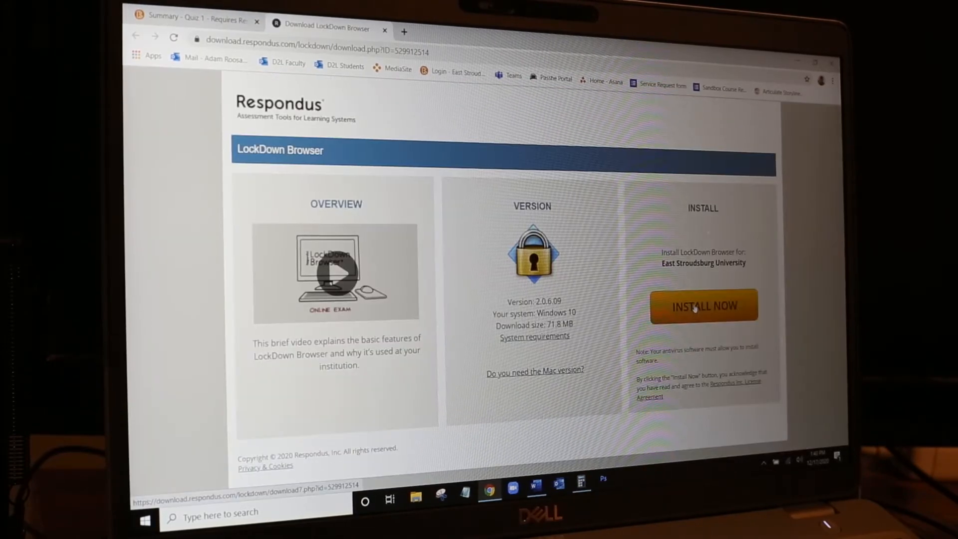
left_click(702, 305)
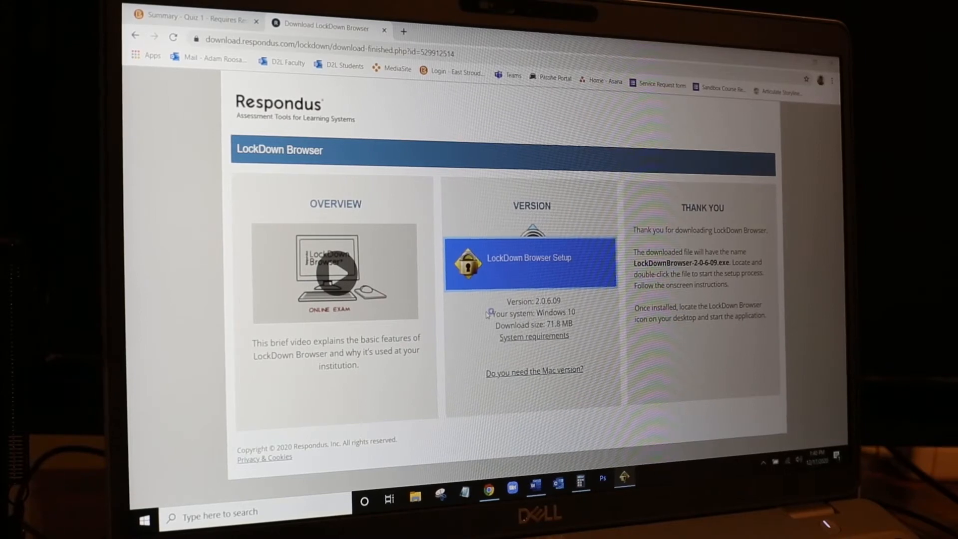
Step: Run the setup, choose English, accept the license agreement and finish the LockDown Browser install
double_click(529, 262)
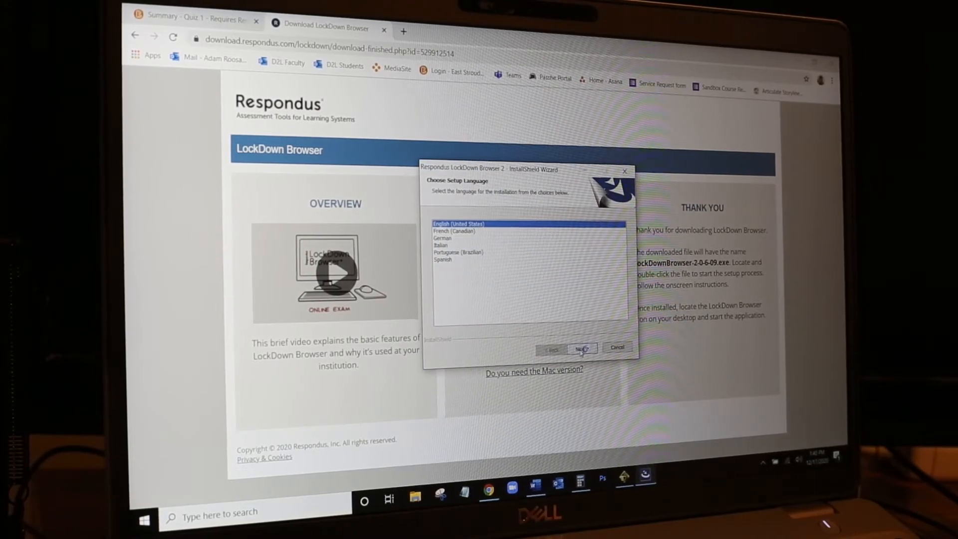
left_click(581, 348)
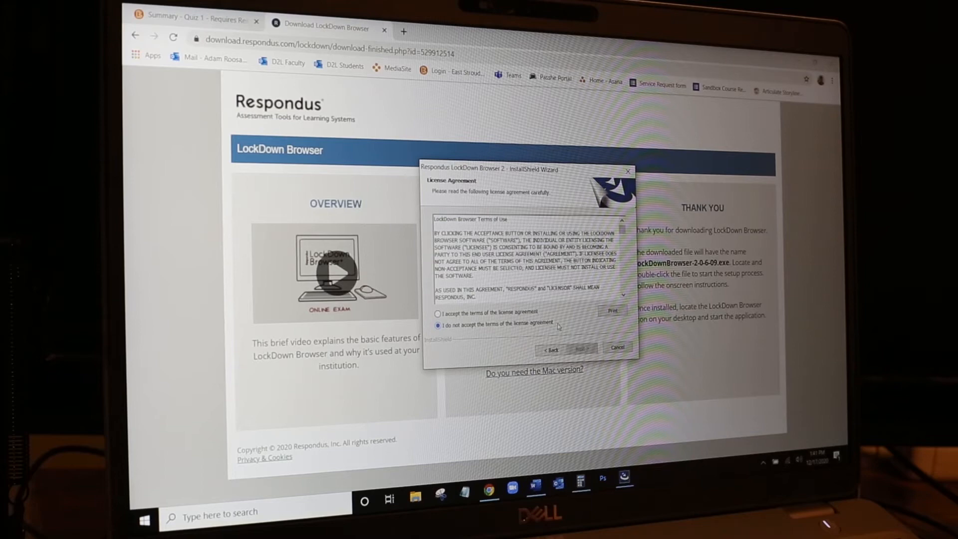
left_click(437, 312)
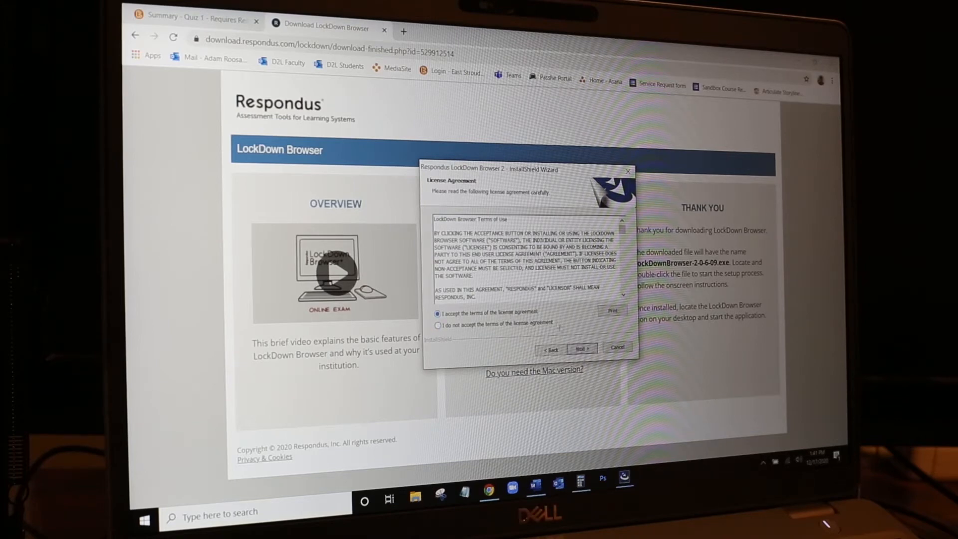
left_click(580, 348)
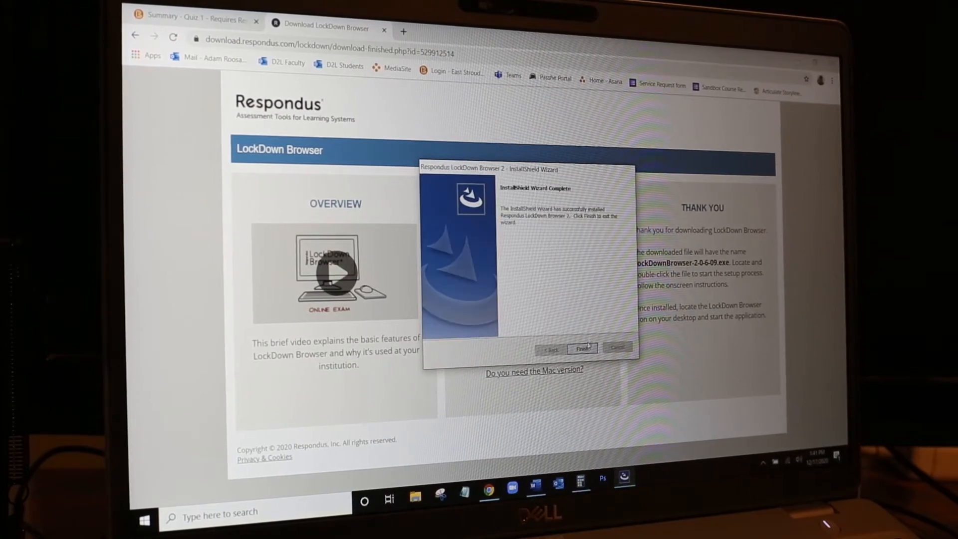
left_click(581, 348)
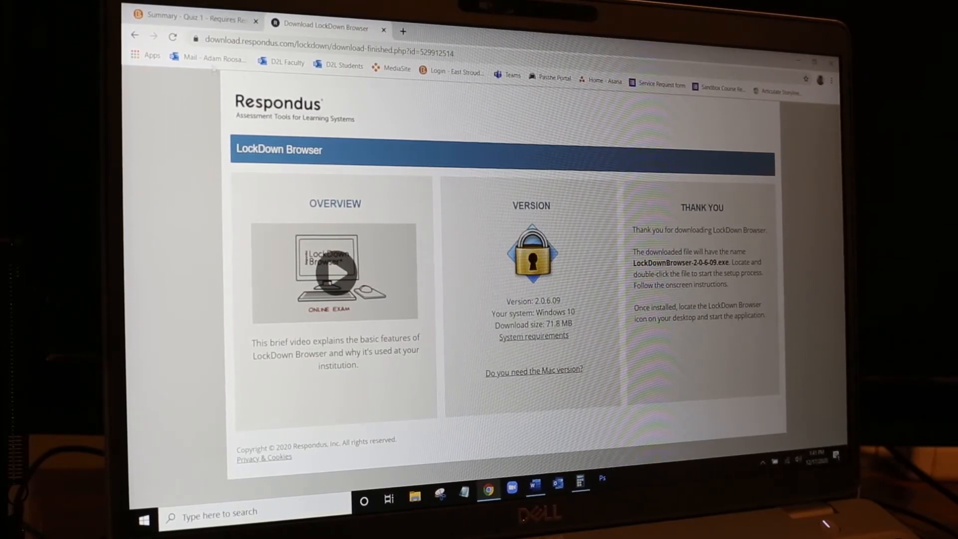
Step: Return to the quiz summary and launch LockDown Browser, raising Chrome's open-application prompt
left_click(196, 18)
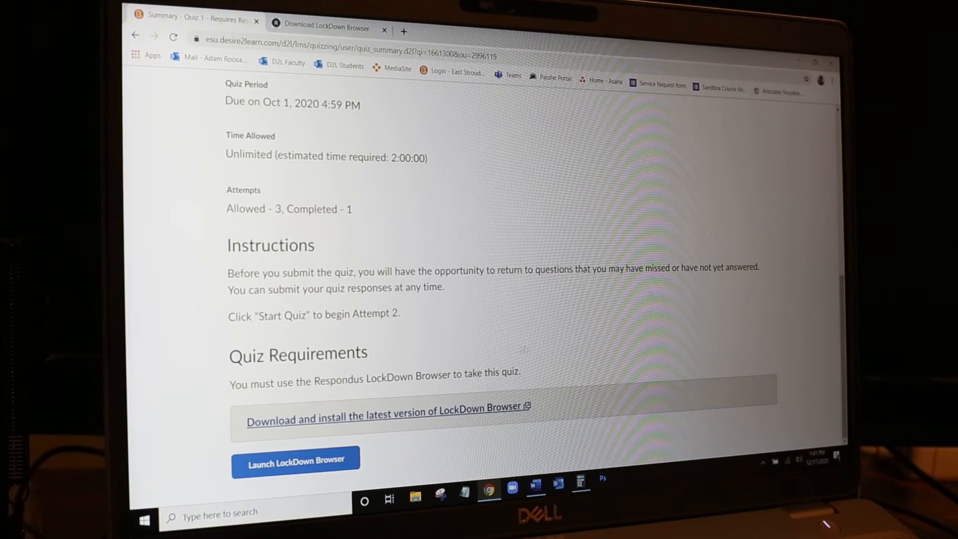
left_click(535, 488)
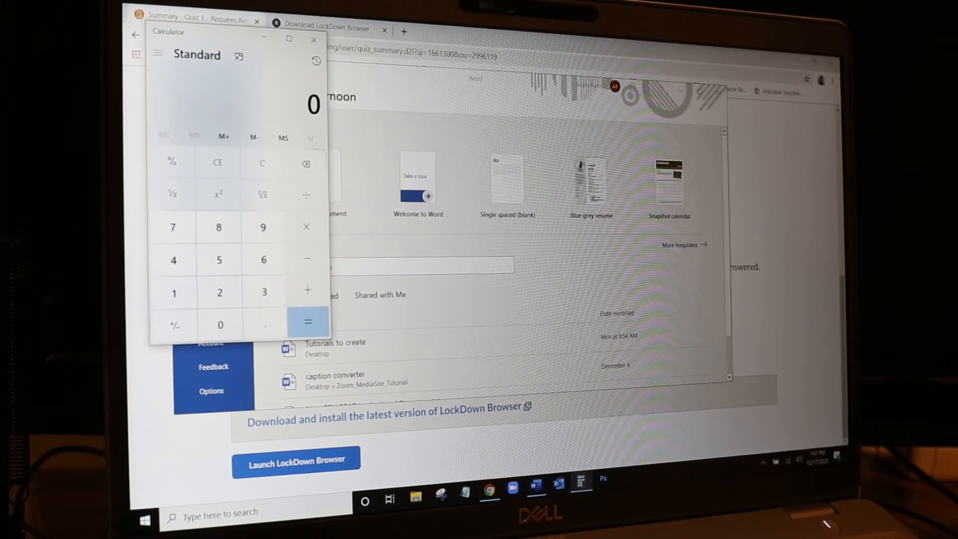
left_click(314, 38)
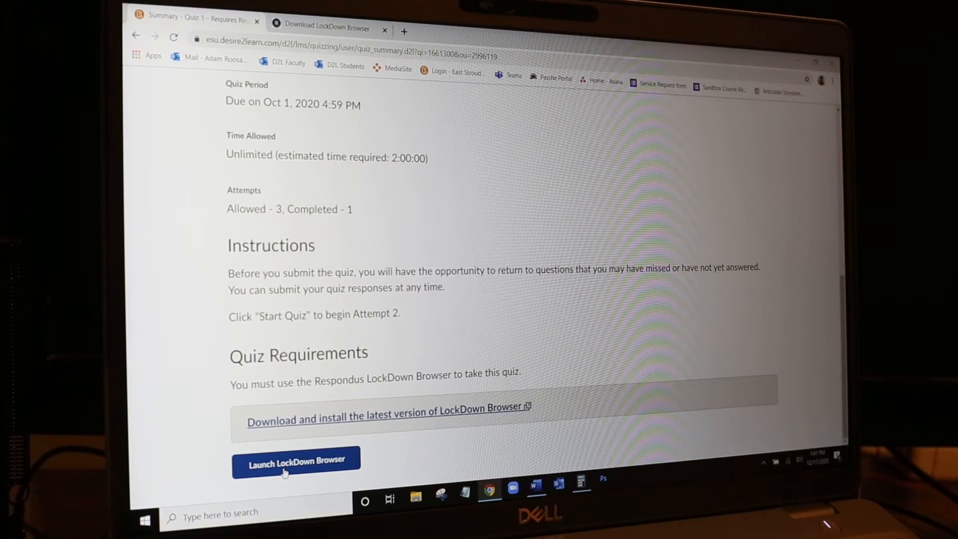
left_click(295, 459)
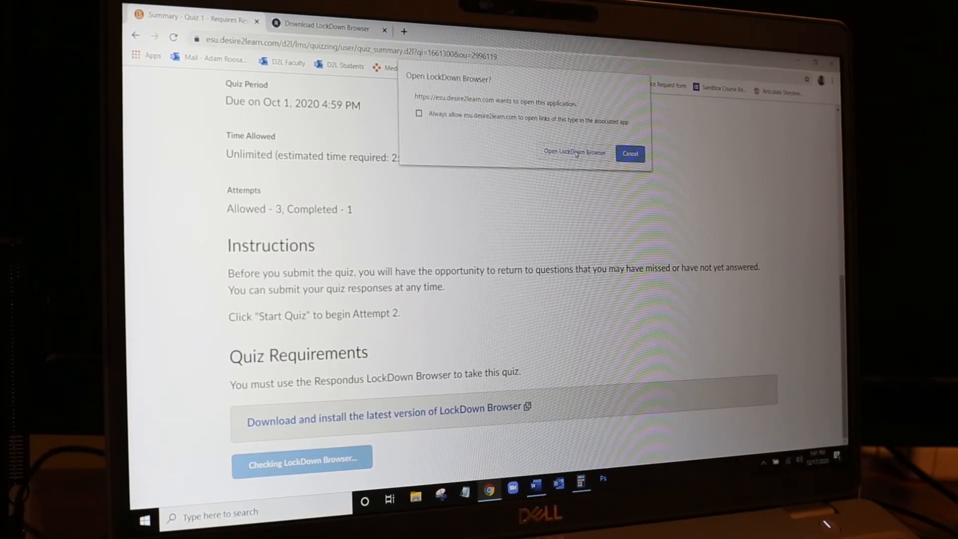
Step: Confirm the launch and UAC prompt, close both TeamViewer processes, and review the Quiz 1 preview details
left_click(573, 153)
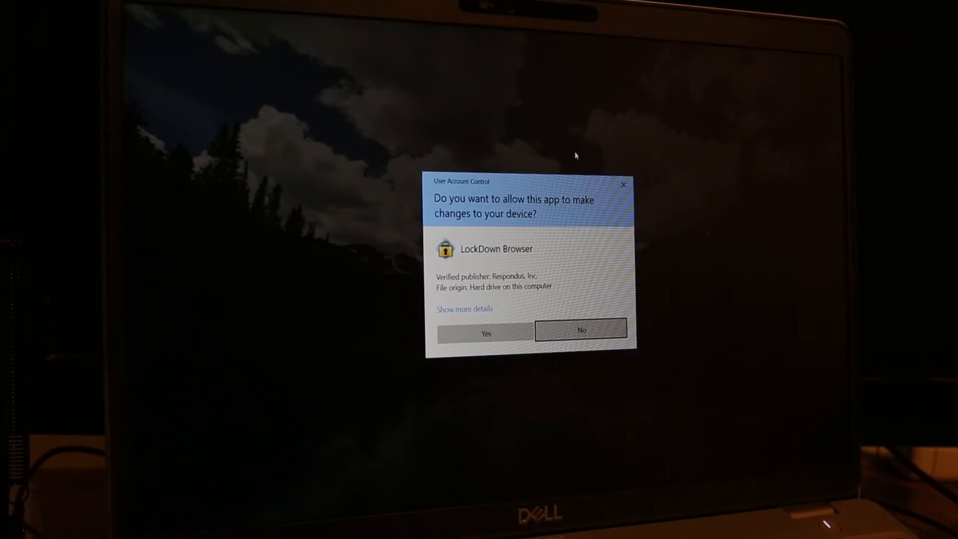
left_click(485, 333)
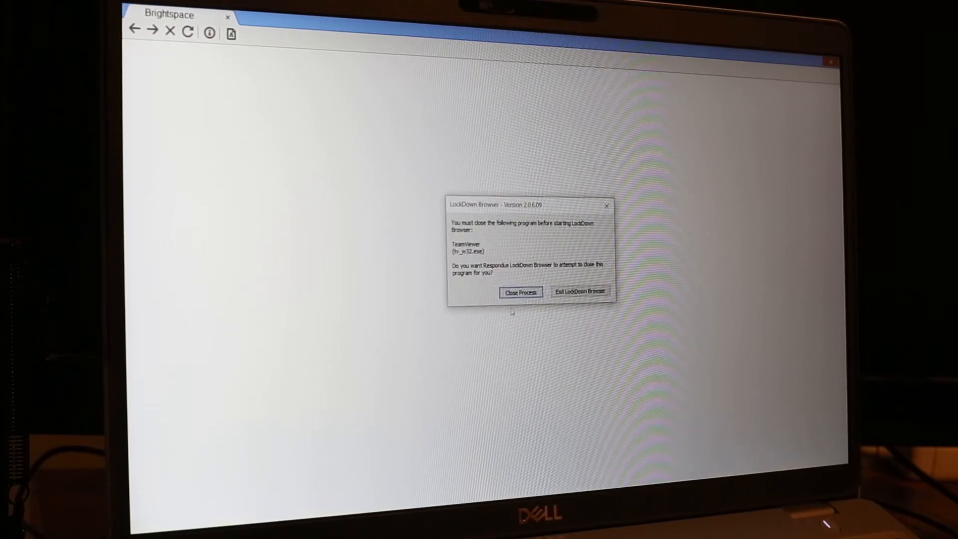
left_click(520, 293)
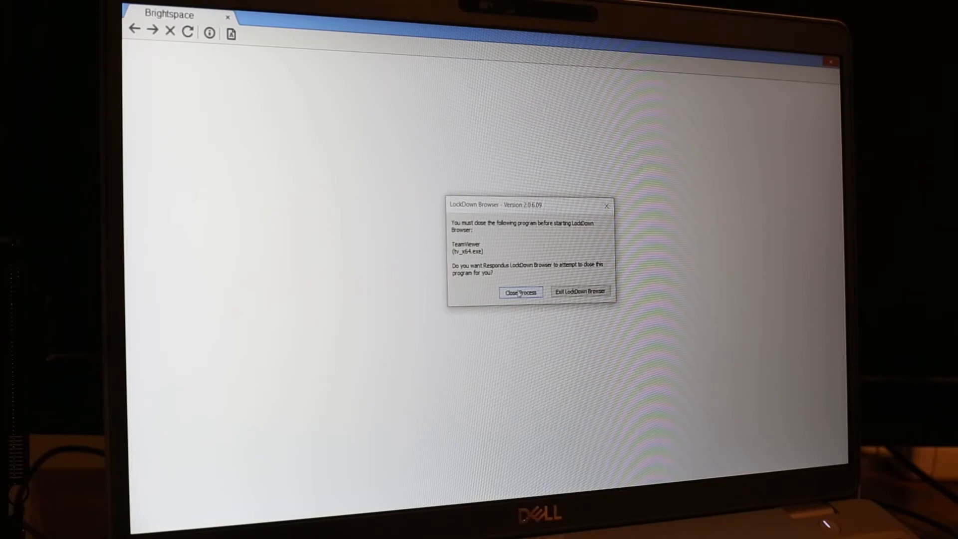
left_click(519, 291)
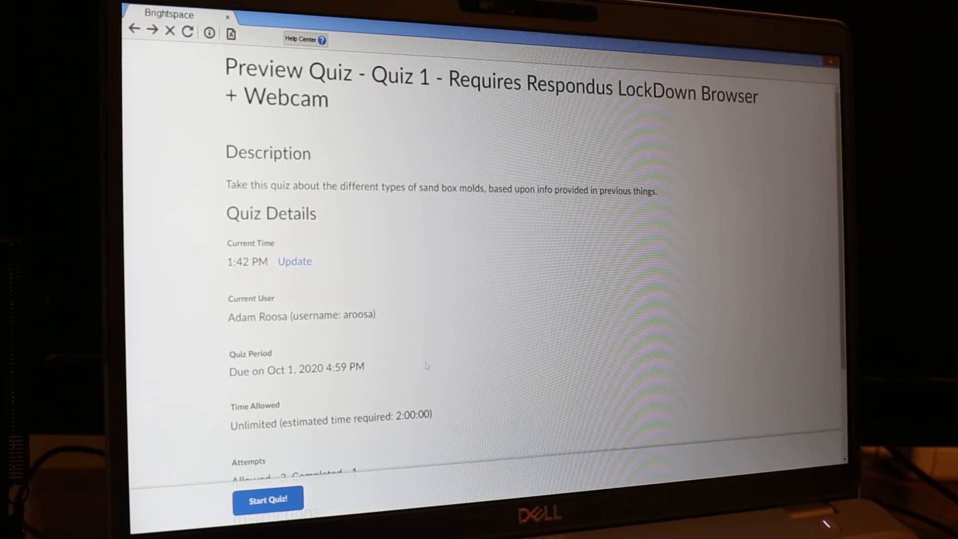
scroll("down", 3)
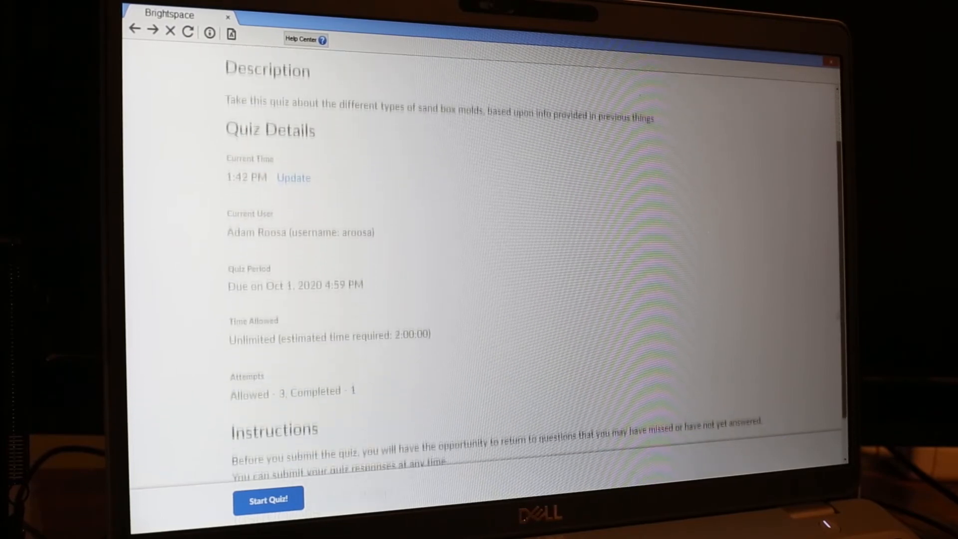
scroll("down", 3)
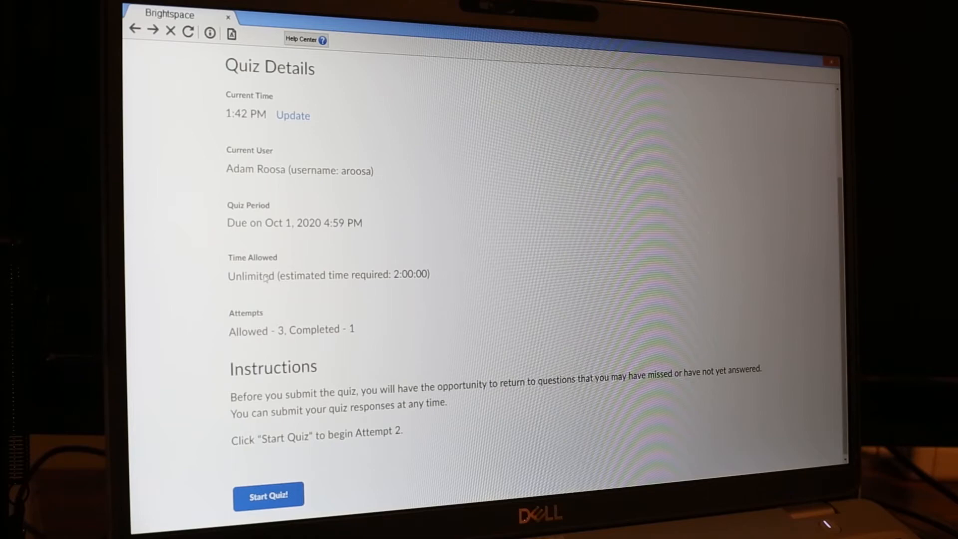
Step: Start the quiz, agree to the terms, confirm the webcam image and record the five-second test video
left_click(267, 495)
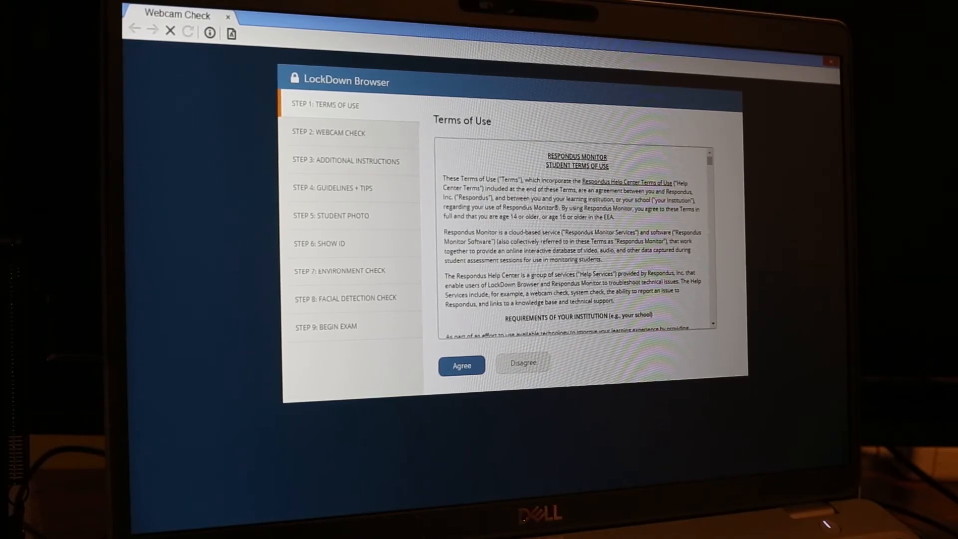
left_click(461, 365)
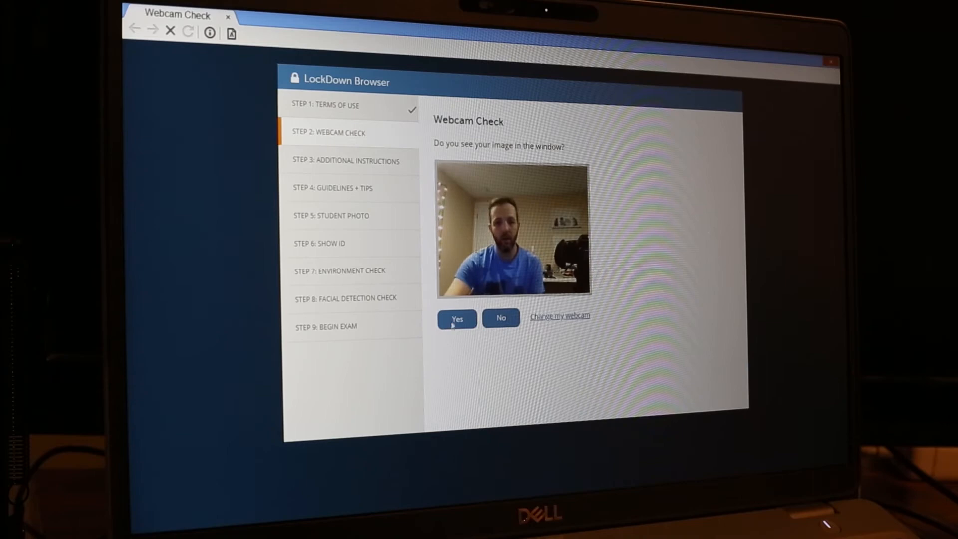
left_click(457, 320)
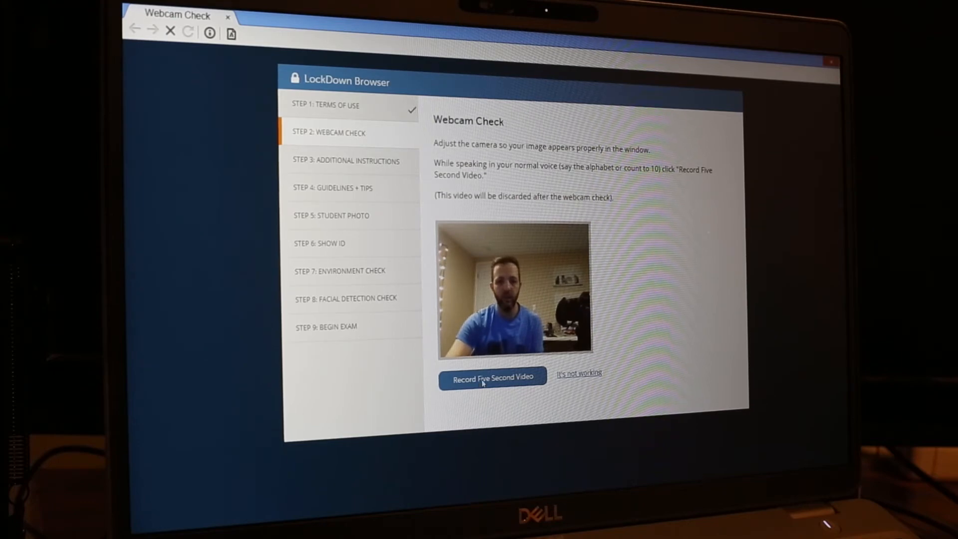
left_click(492, 378)
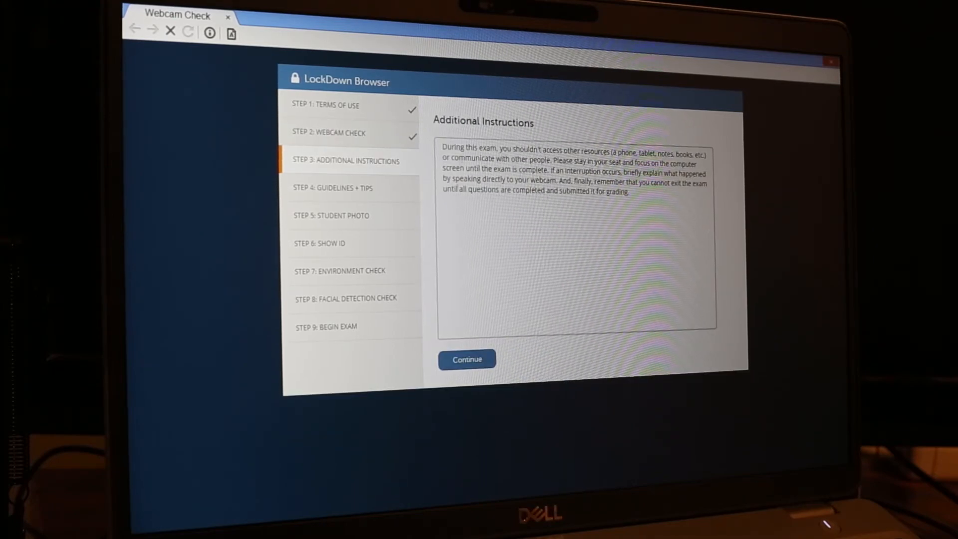
Step: Continue past the additional instructions and step through the guideline tips
left_click(466, 359)
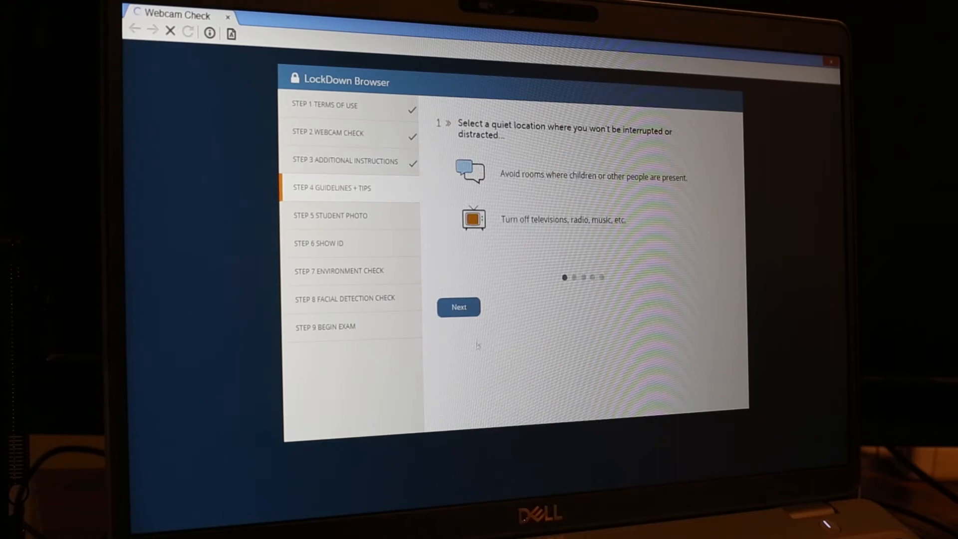
left_click(458, 307)
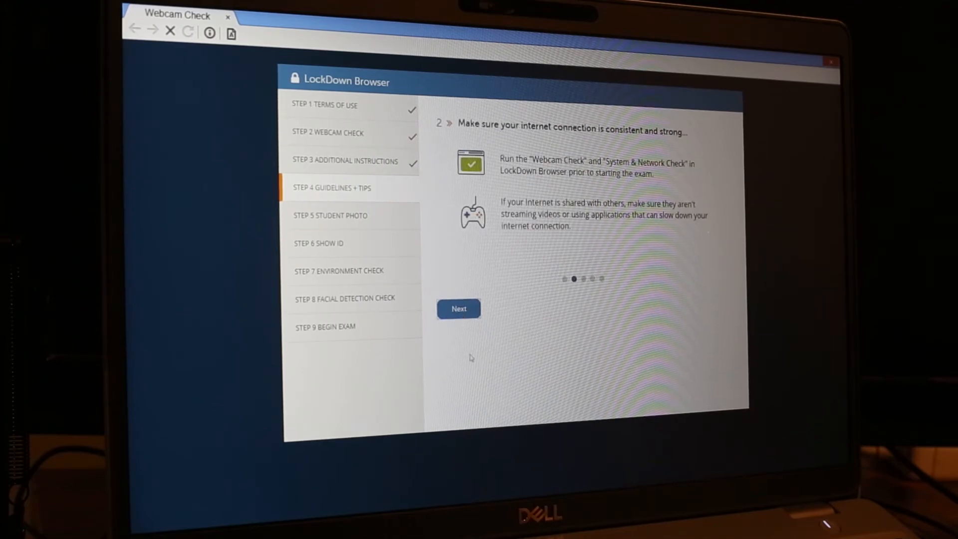
left_click(458, 308)
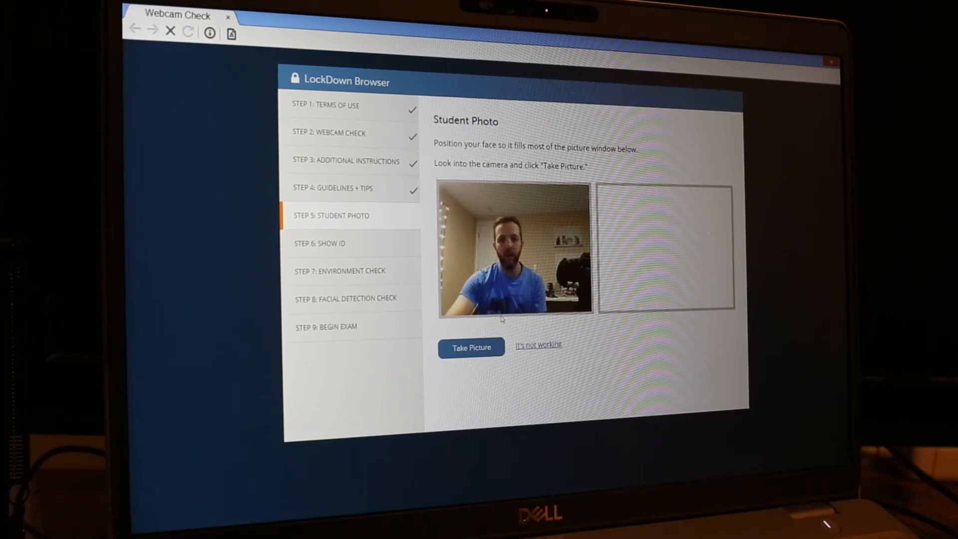
Step: Capture the student photo and the identification card photo, then continue to the environment check
left_click(470, 348)
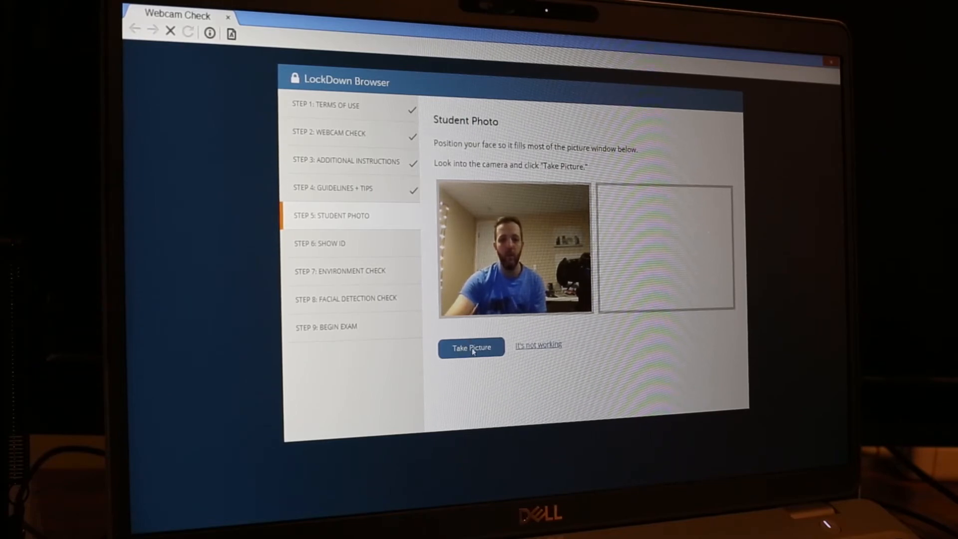
left_click(470, 347)
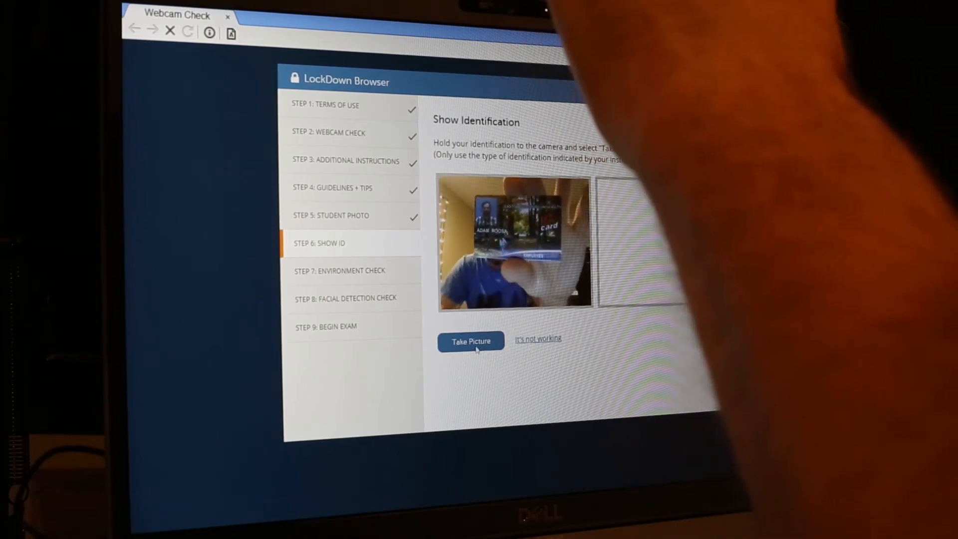
left_click(470, 341)
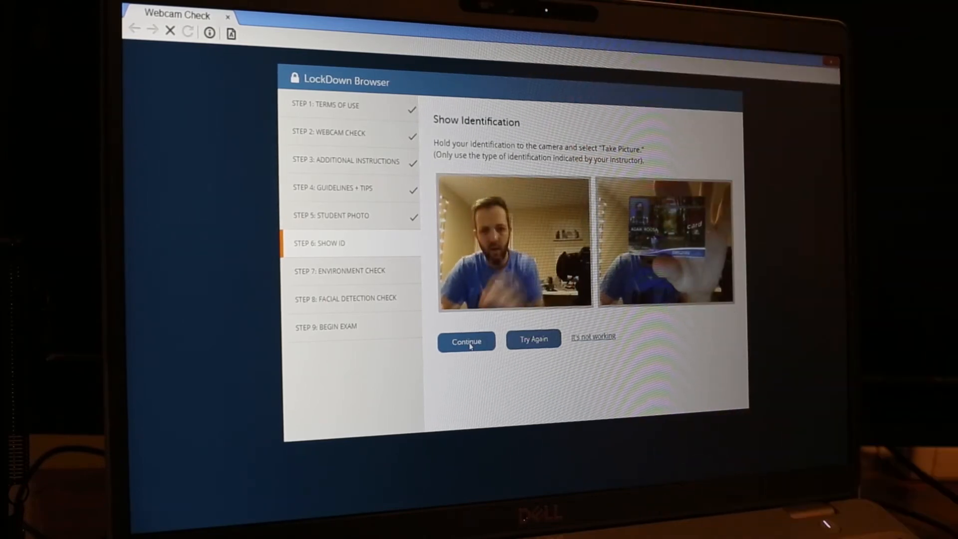
left_click(467, 342)
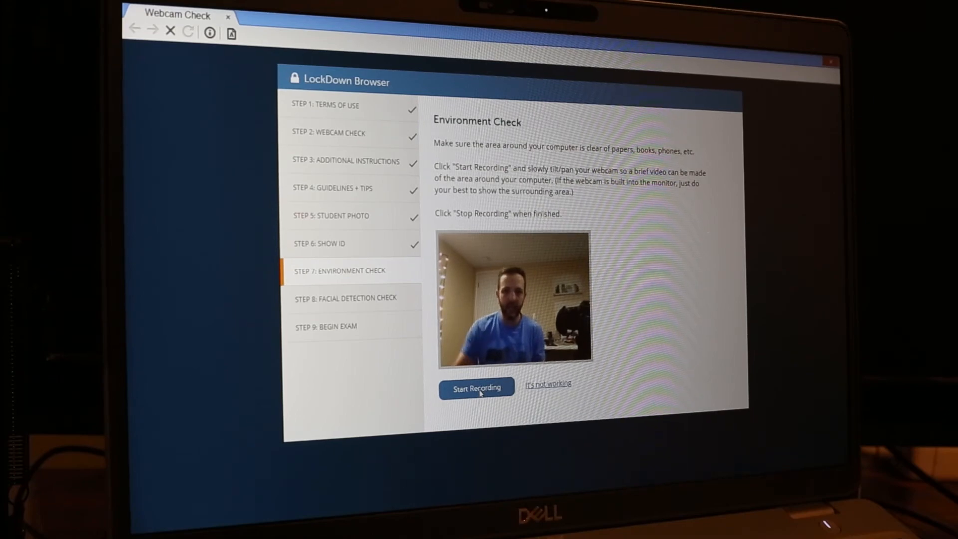
Step: Record and stop the surroundings video, accept it, and continue past the successful facial detection check
left_click(476, 387)
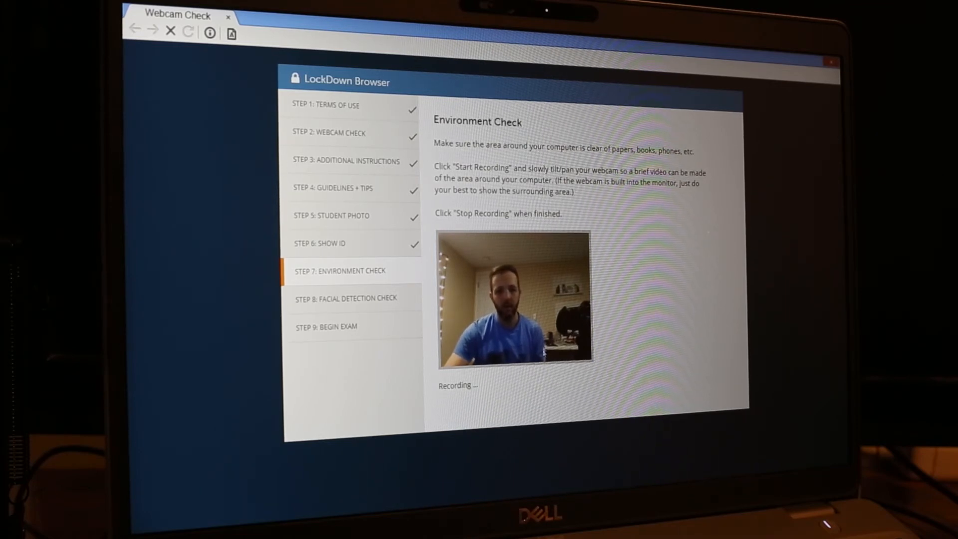
left_click(477, 387)
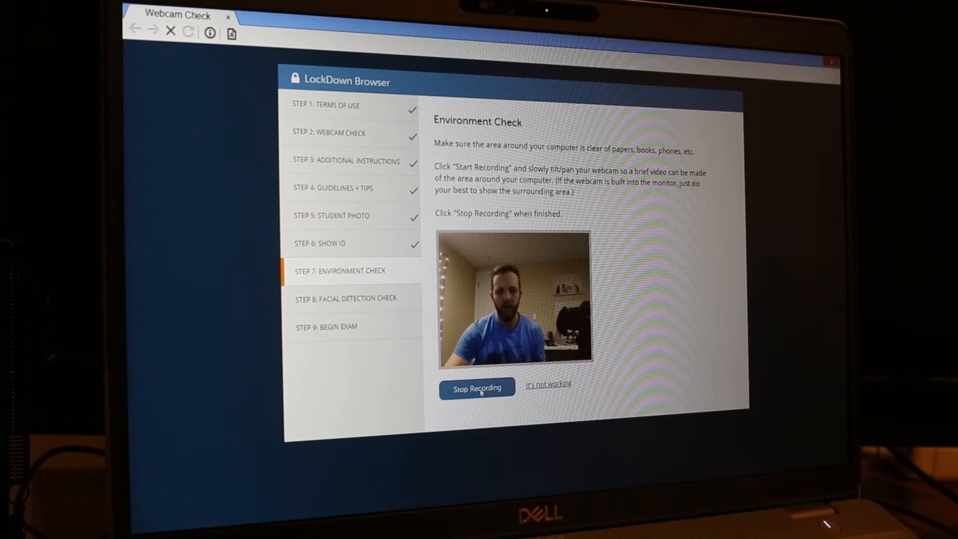
left_click(477, 388)
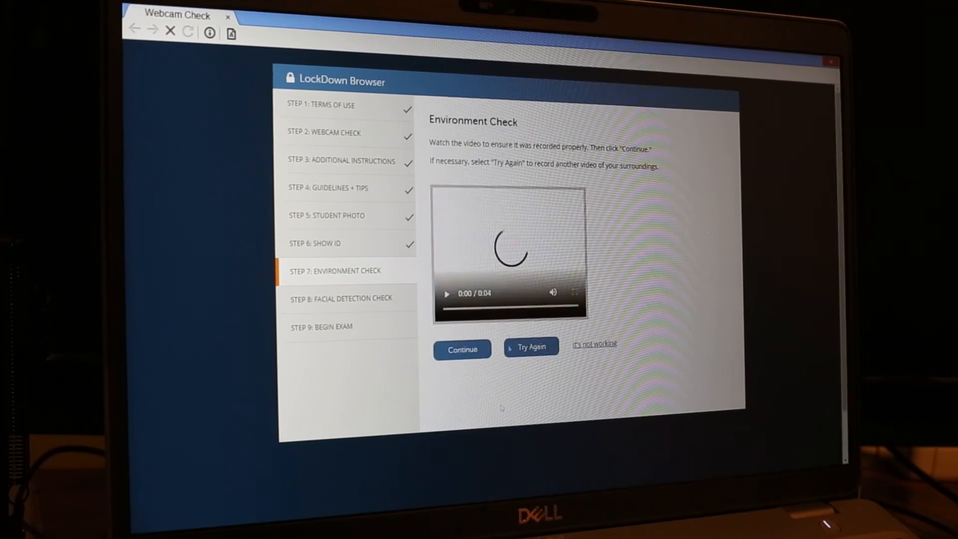
left_click(446, 294)
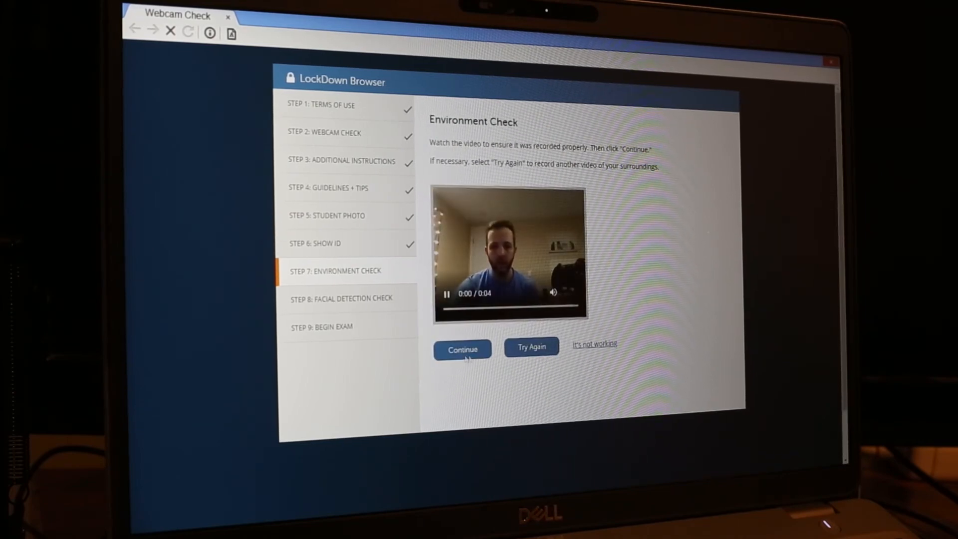
left_click(462, 349)
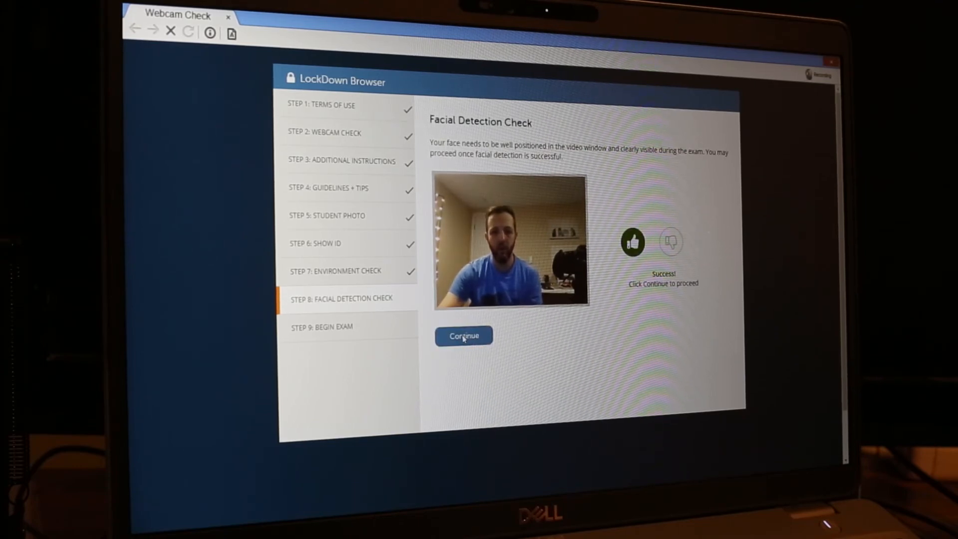
left_click(463, 335)
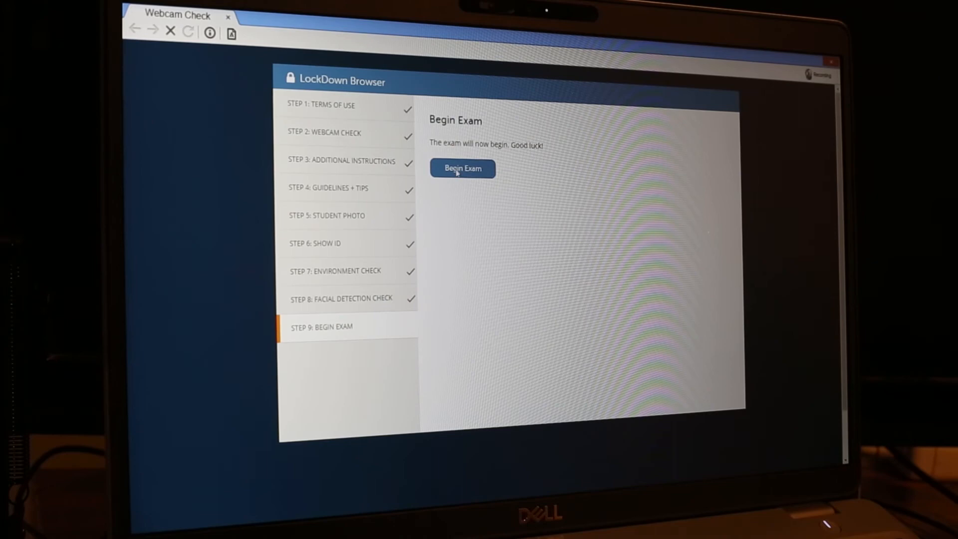
Step: Begin the exam, answer Question 1 and enter 'test exam short answer question' as the short answer
left_click(462, 168)
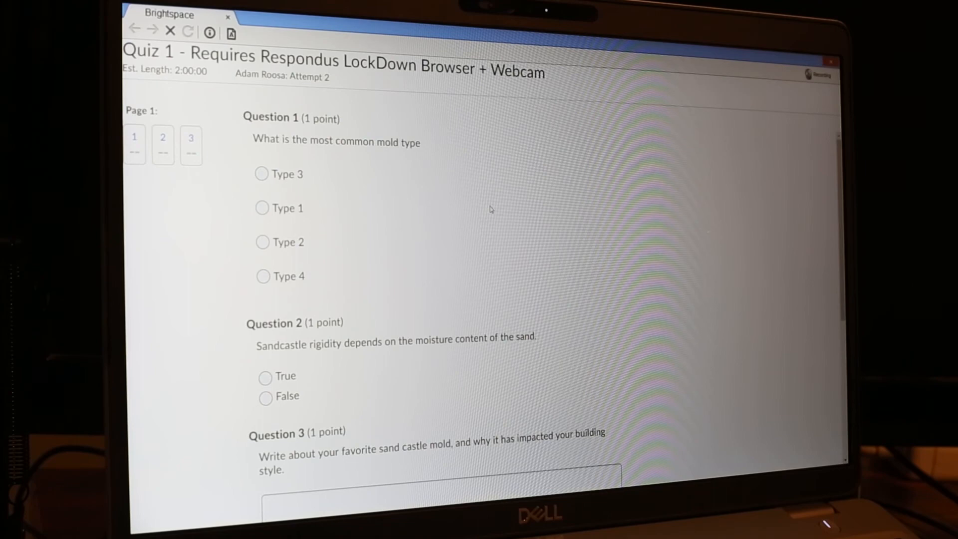
left_click(263, 241)
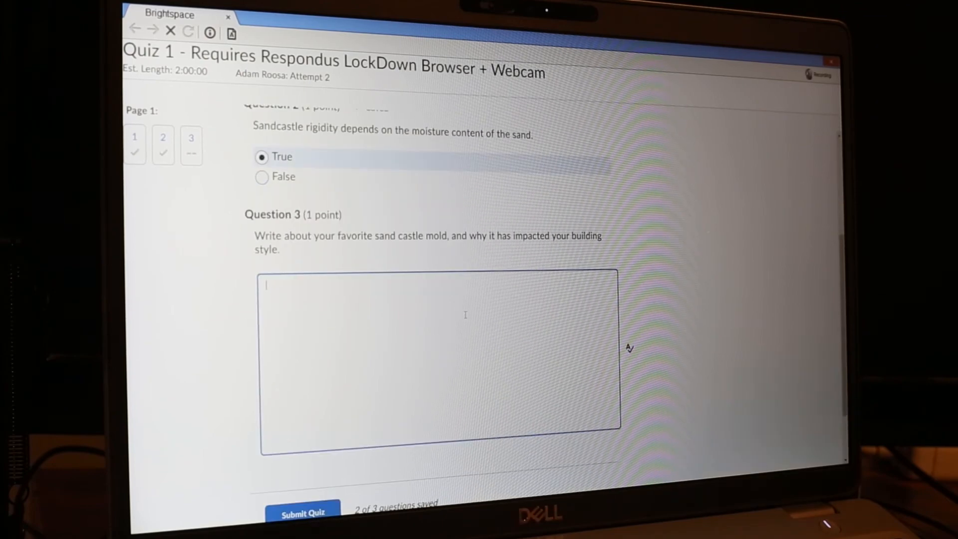
type("test")
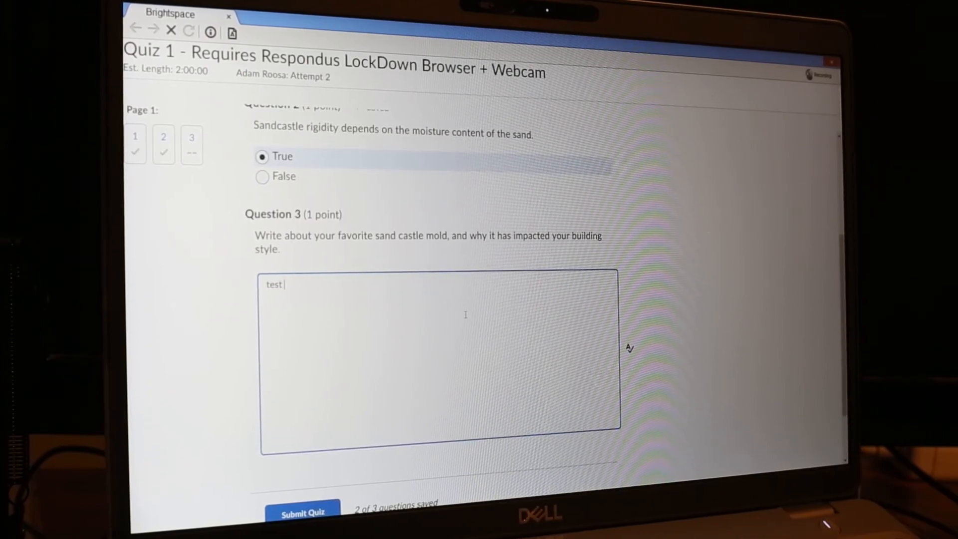
type("exam")
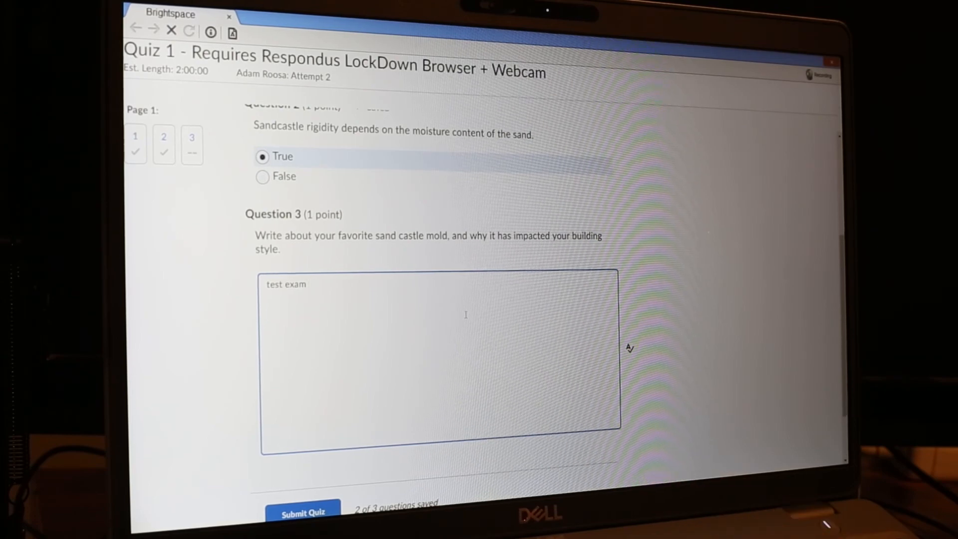
type("short answer question")
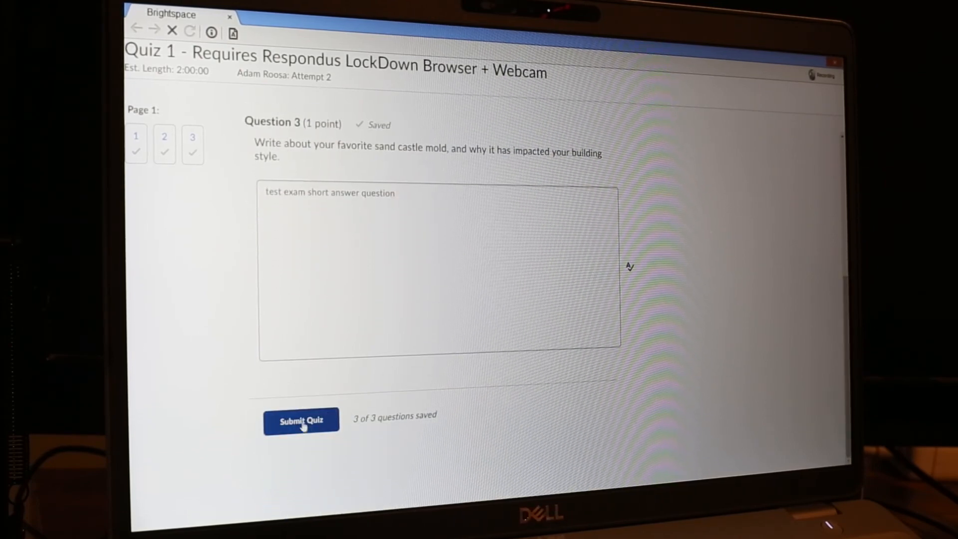
Step: Submit the quiz and confirm the submission
left_click(301, 420)
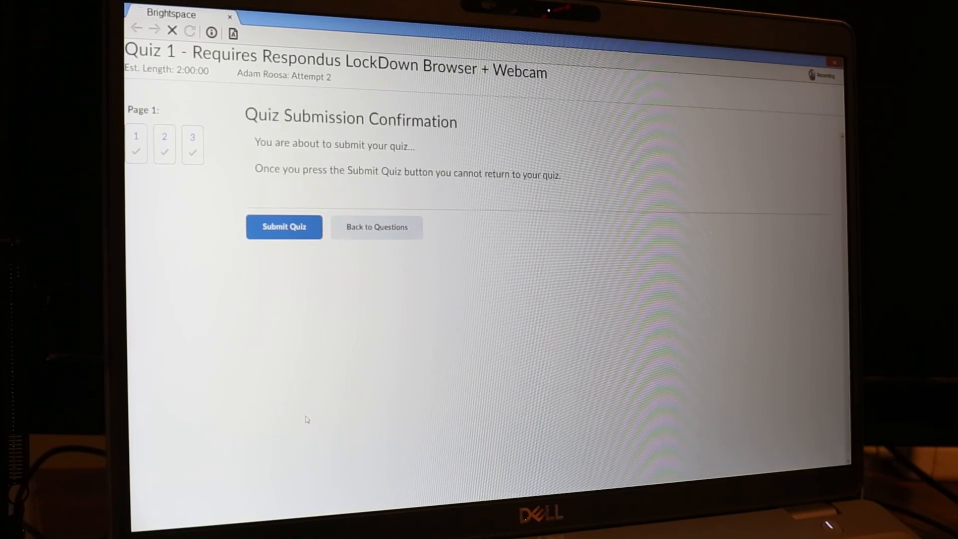
left_click(283, 226)
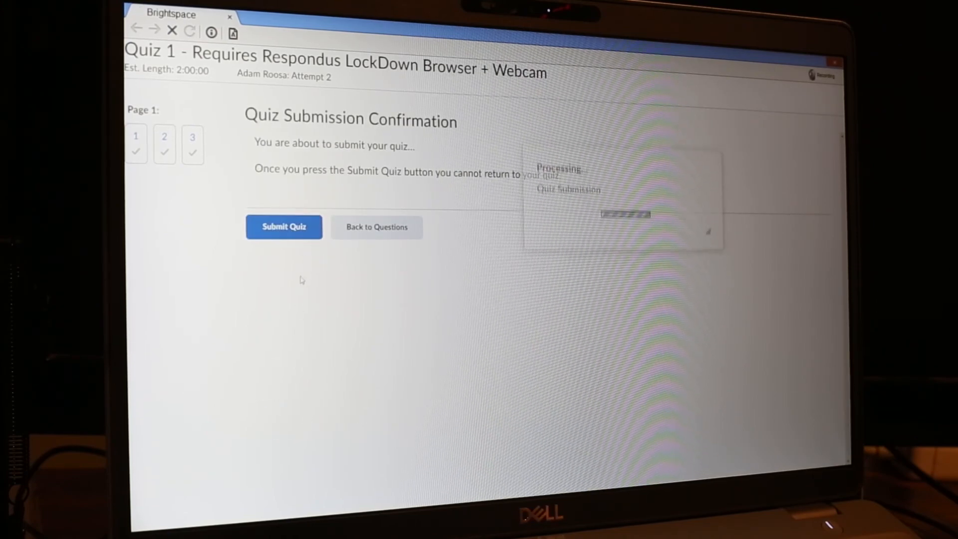
left_click(283, 226)
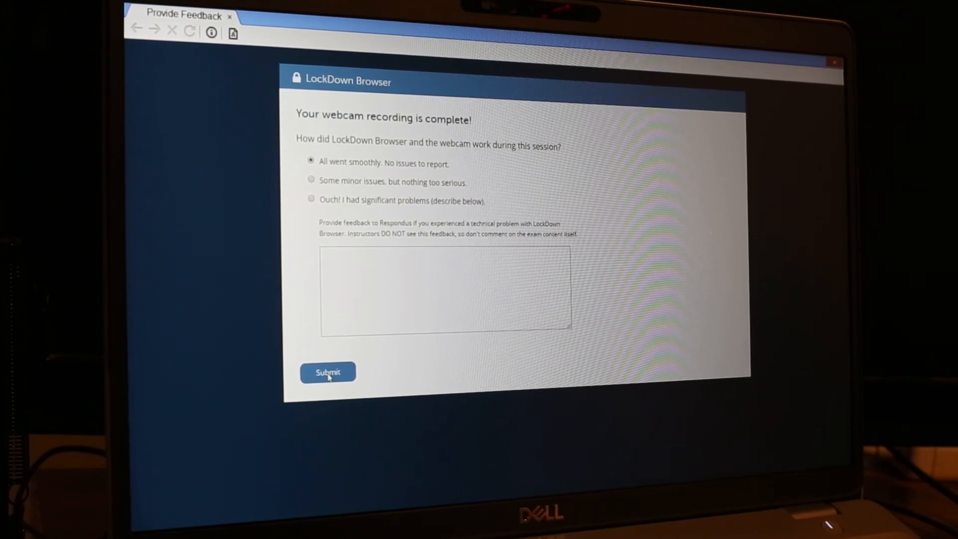
Step: Submit the webcam feedback, finish the submission details and exit LockDown Browser back to Chrome's quiz summary
left_click(328, 372)
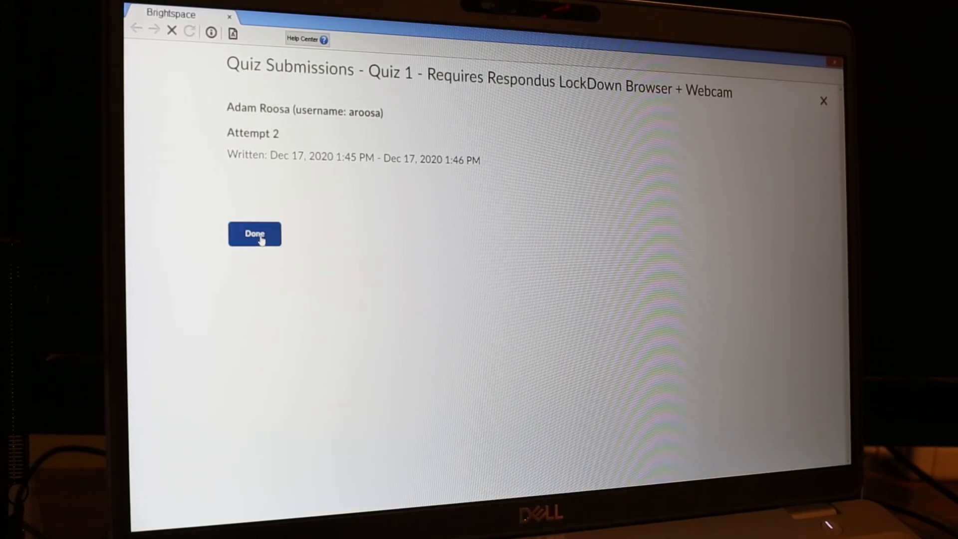
left_click(255, 234)
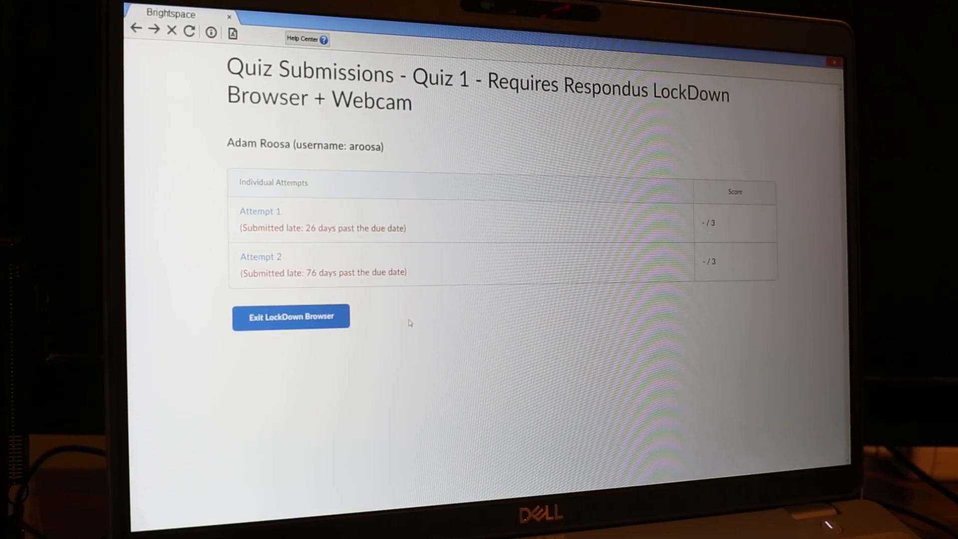
left_click(290, 317)
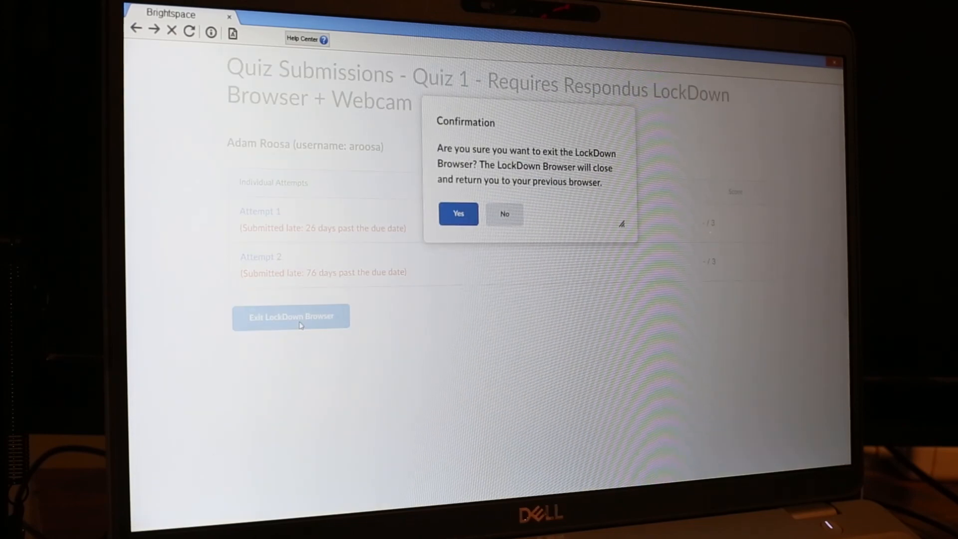
left_click(458, 213)
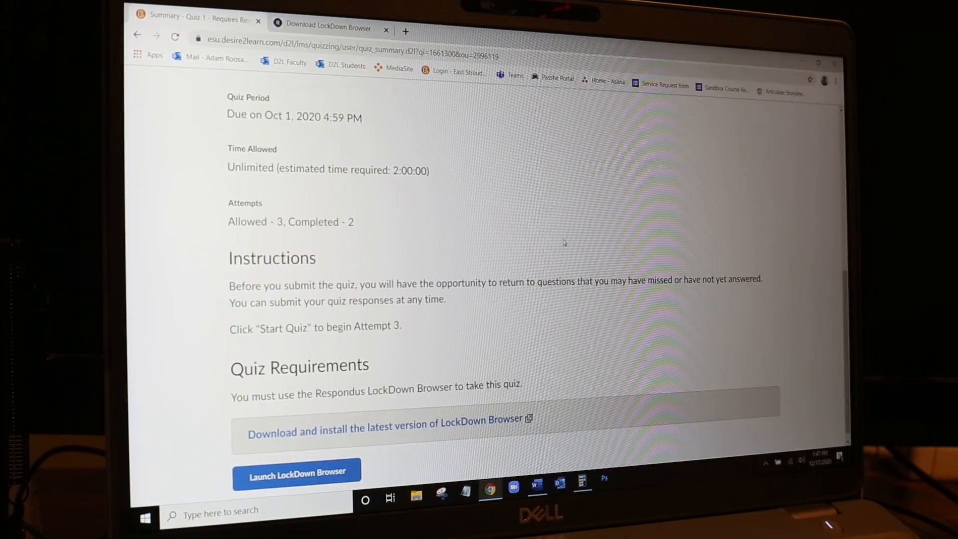